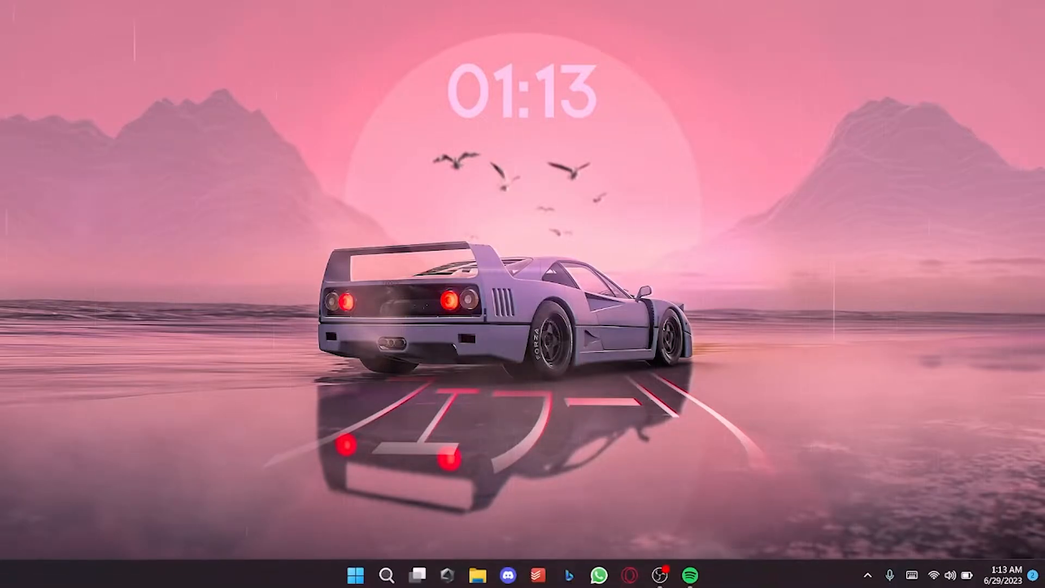
Step: Launch OBS Studio from the Windows taskbar
left_click(660, 575)
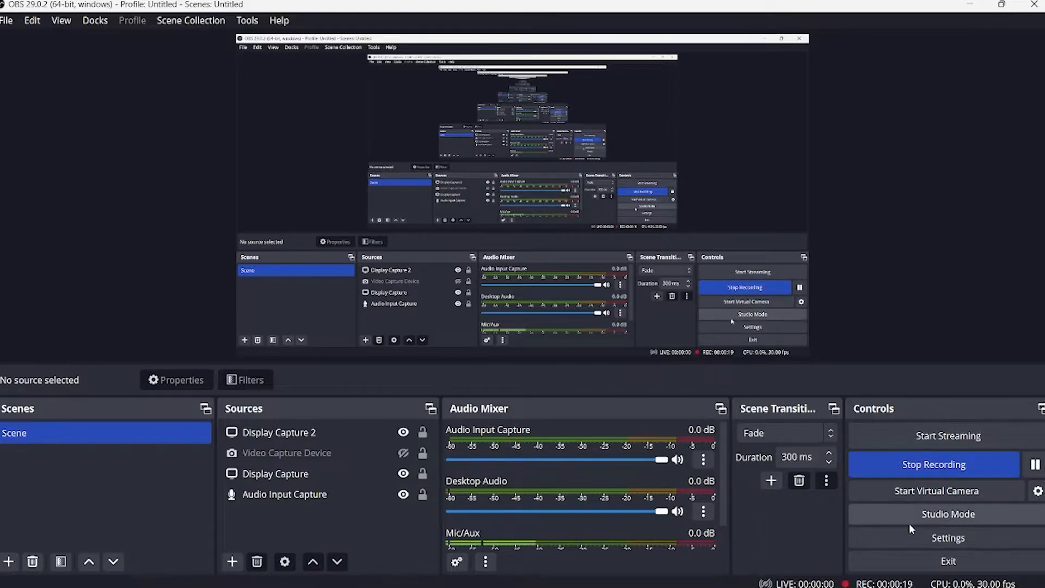
Step: Choose Twitch as the streaming service in the Stream settings
left_click(948, 537)
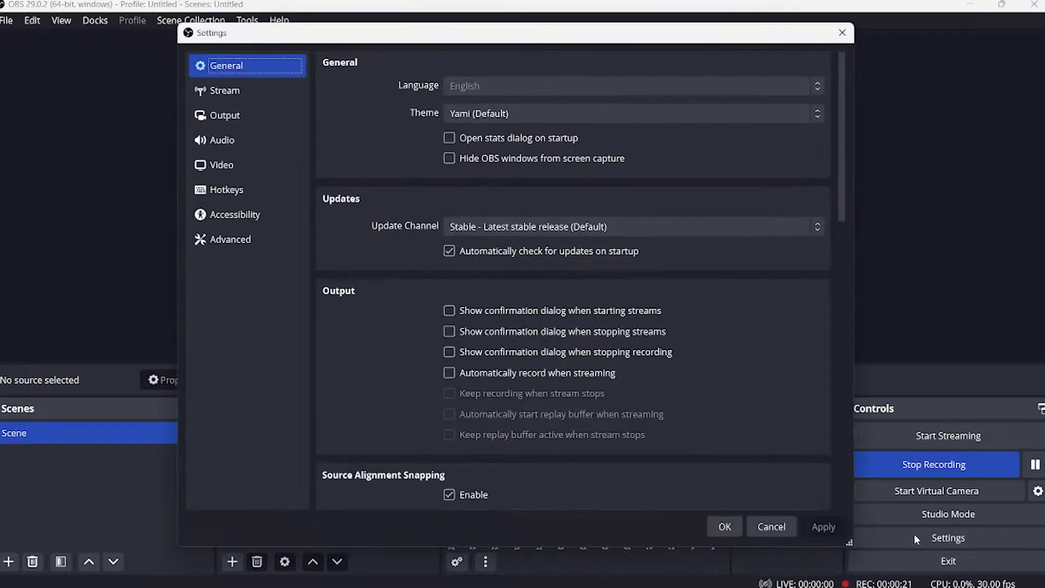
left_click(224, 91)
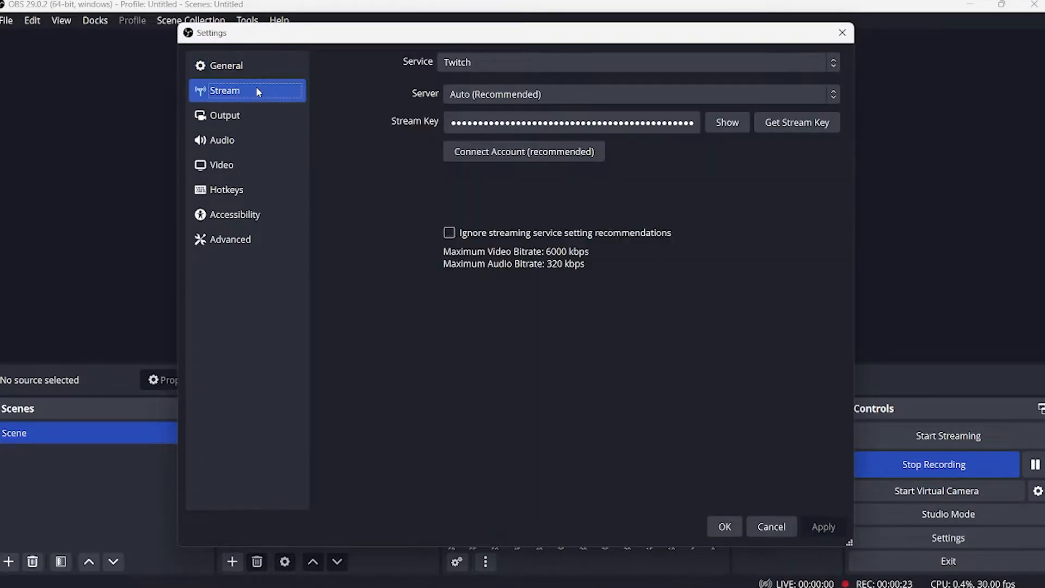
mouse_move(276, 97)
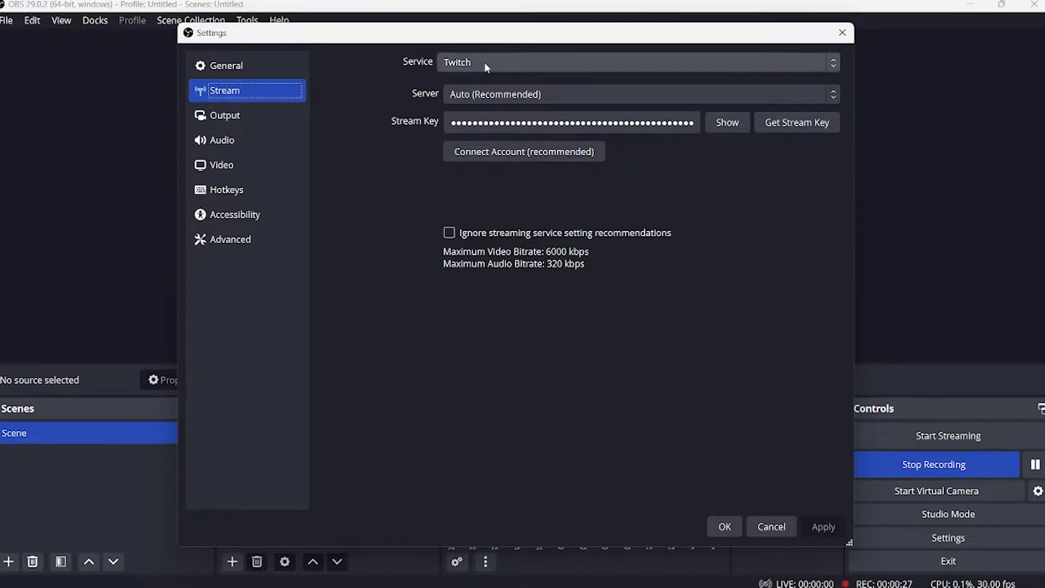
left_click(637, 62)
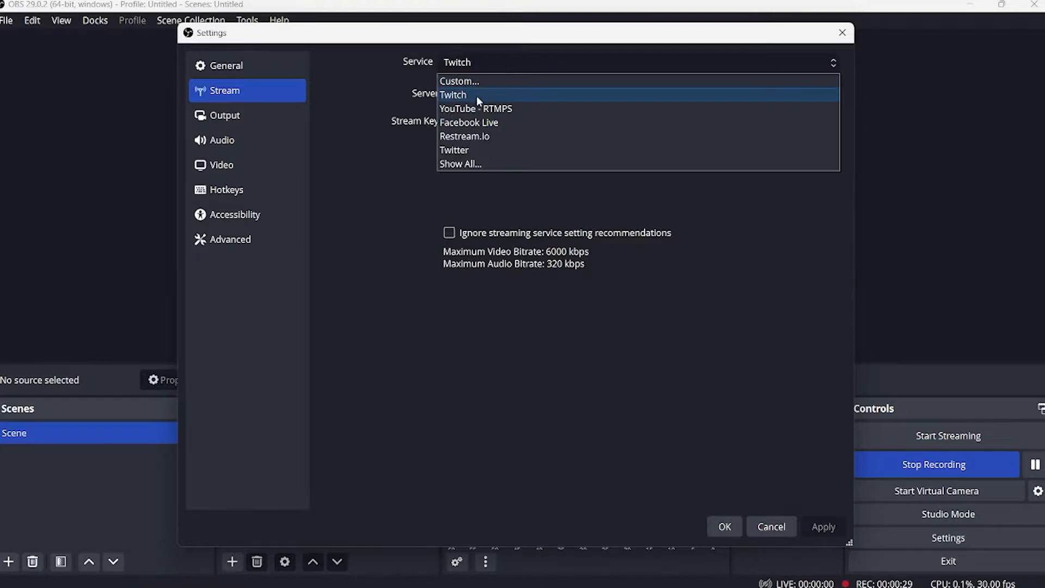
left_click(453, 93)
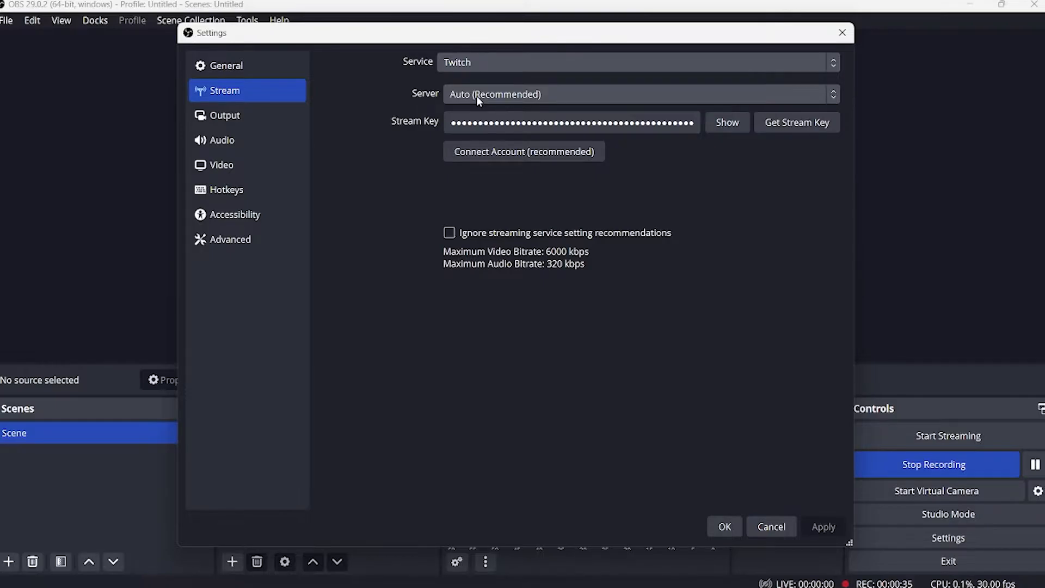
left_click(524, 151)
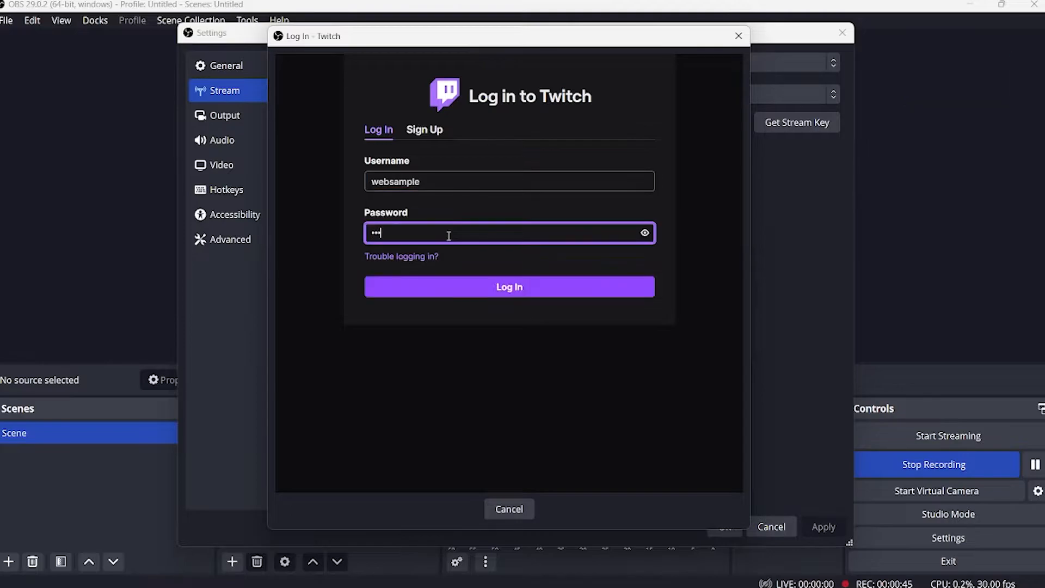
left_click(509, 286)
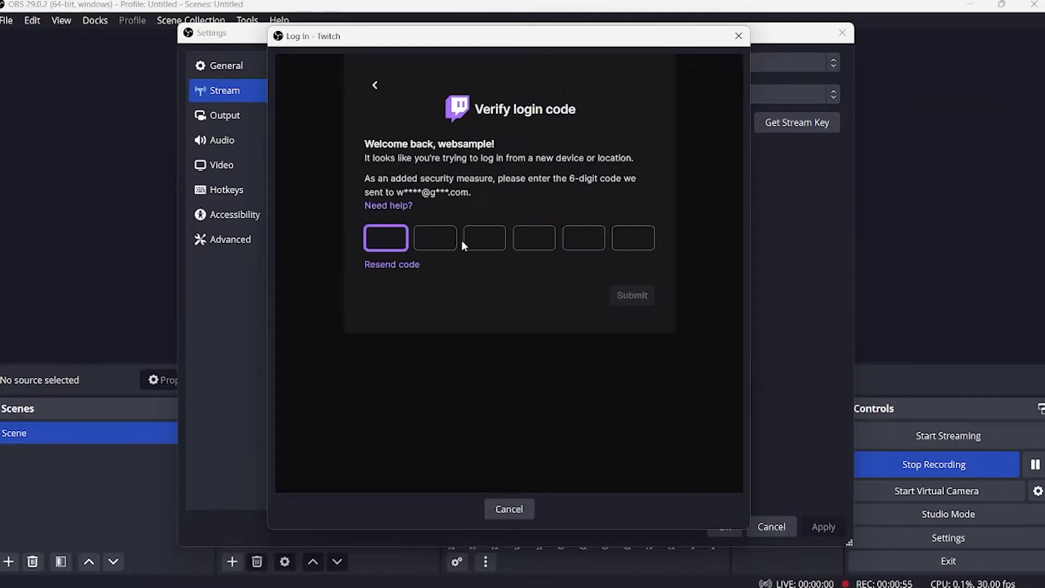
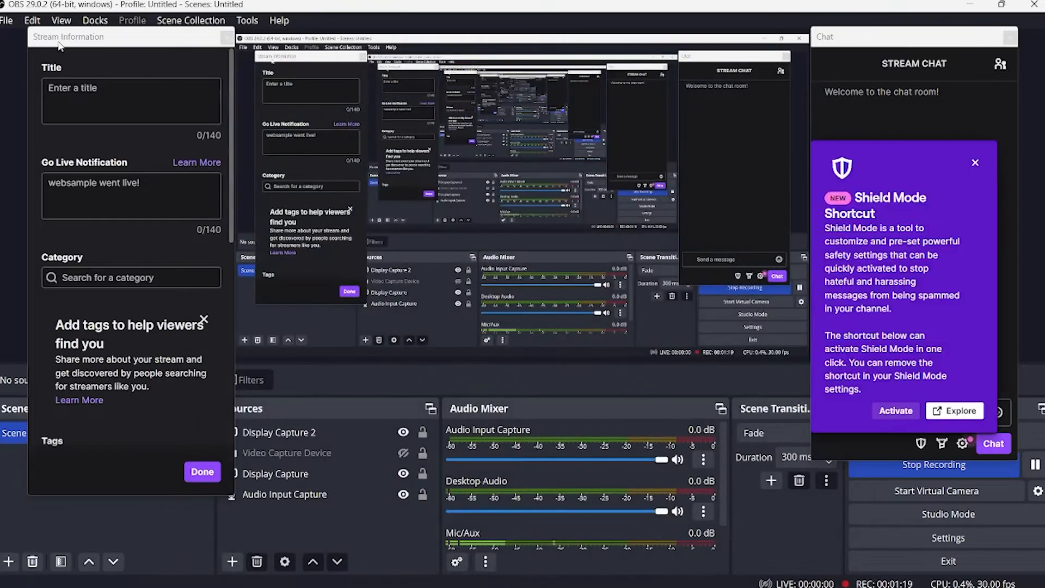
Step: Set the stream title to SAMPLE TITLE in Stream Information and save it
left_click(132, 102)
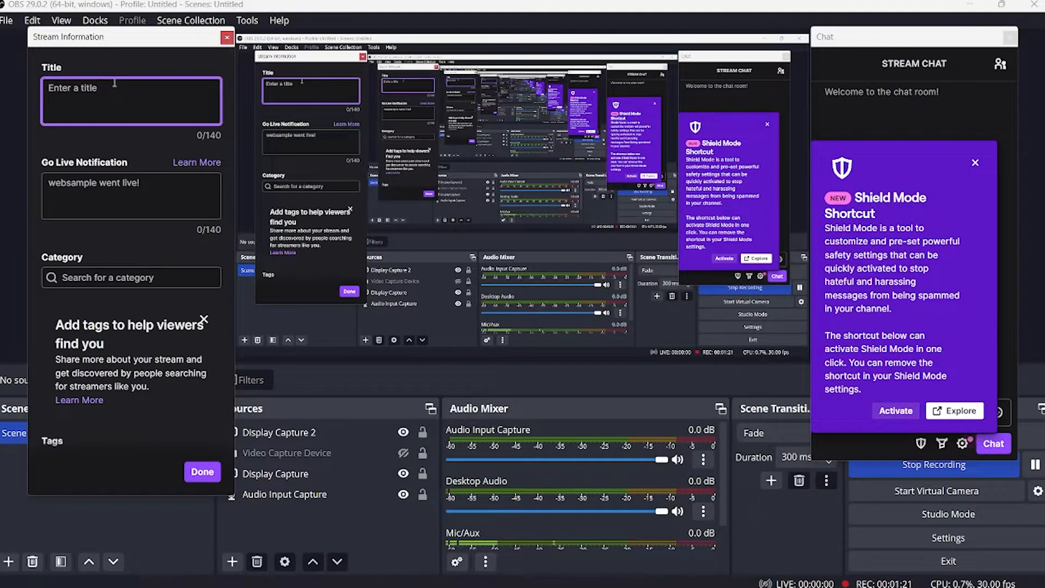
type("SAMPLE TITLE")
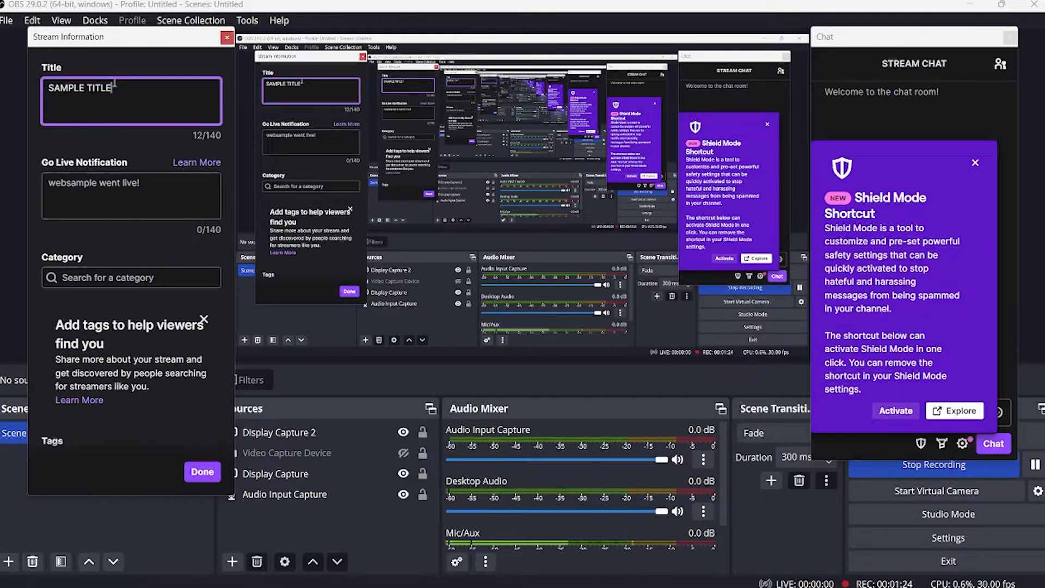
left_click(201, 472)
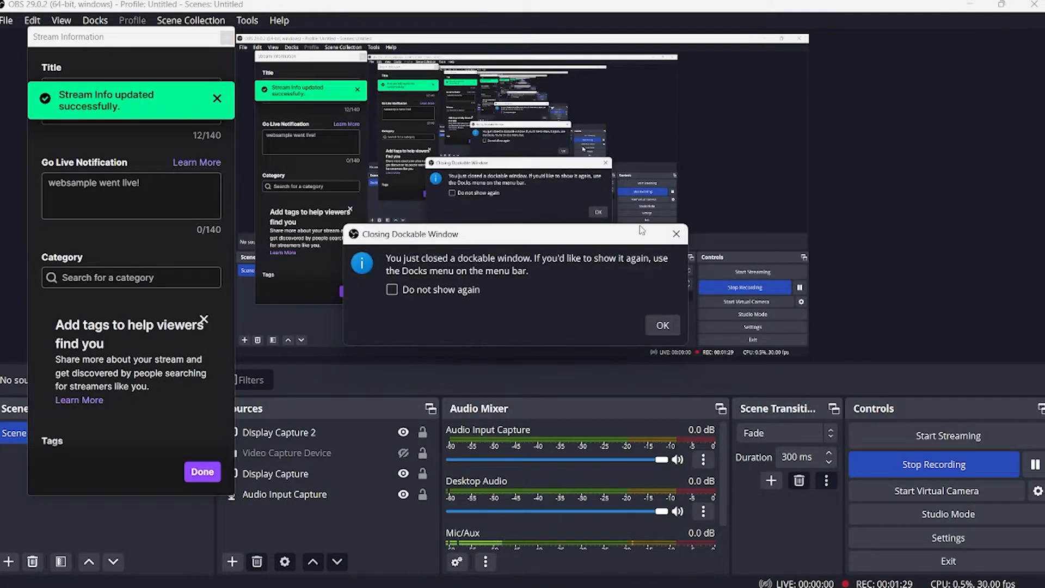
Step: Close the Stream Information dock and dismiss the Closing Dockable Window notice
left_click(661, 326)
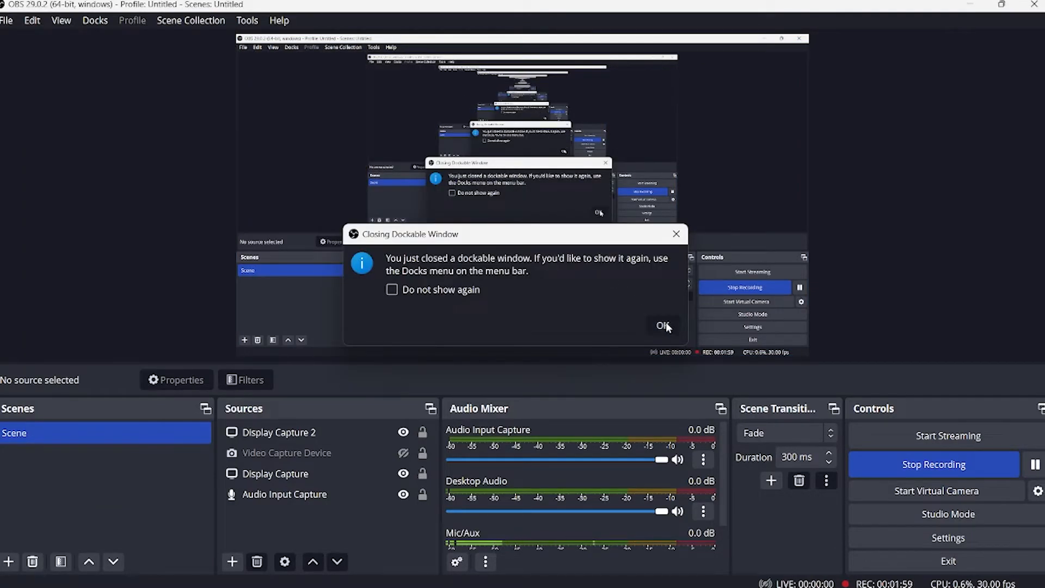
left_click(663, 326)
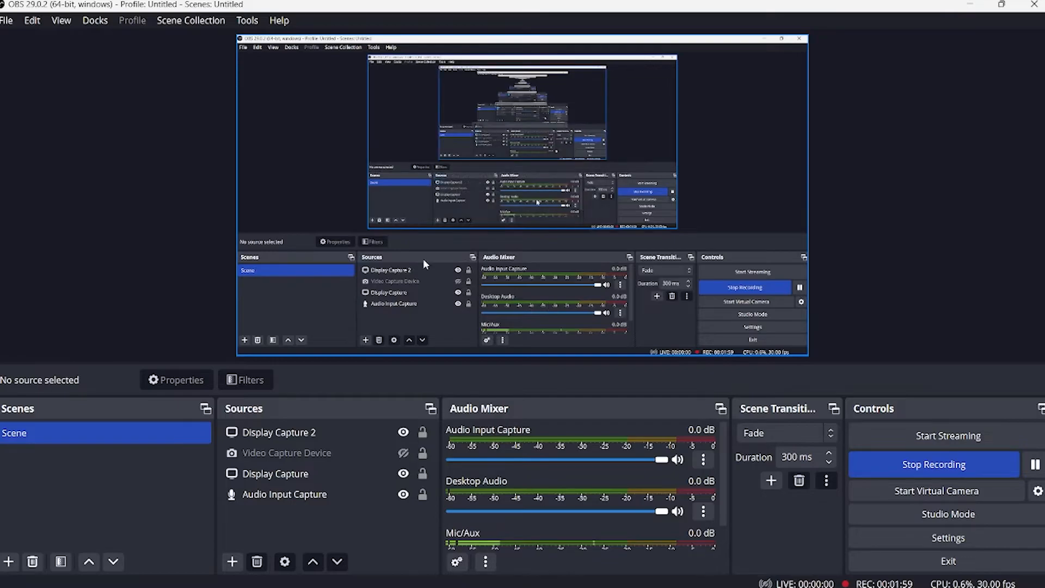
Step: Reopen Stream Information via Docks and rename the title to SAMPLE TITLE RENAMED
left_click(94, 20)
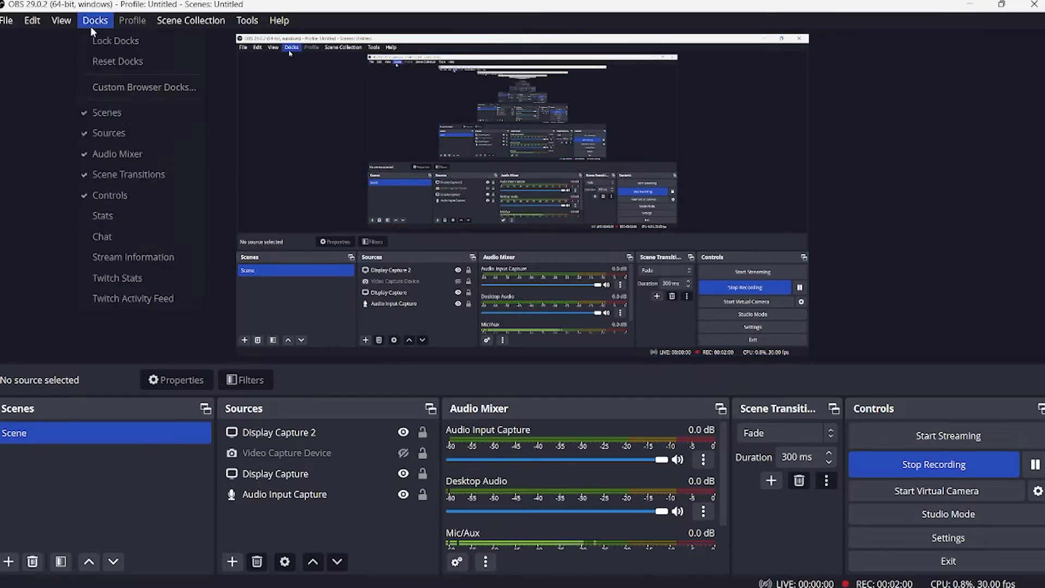
mouse_move(133, 257)
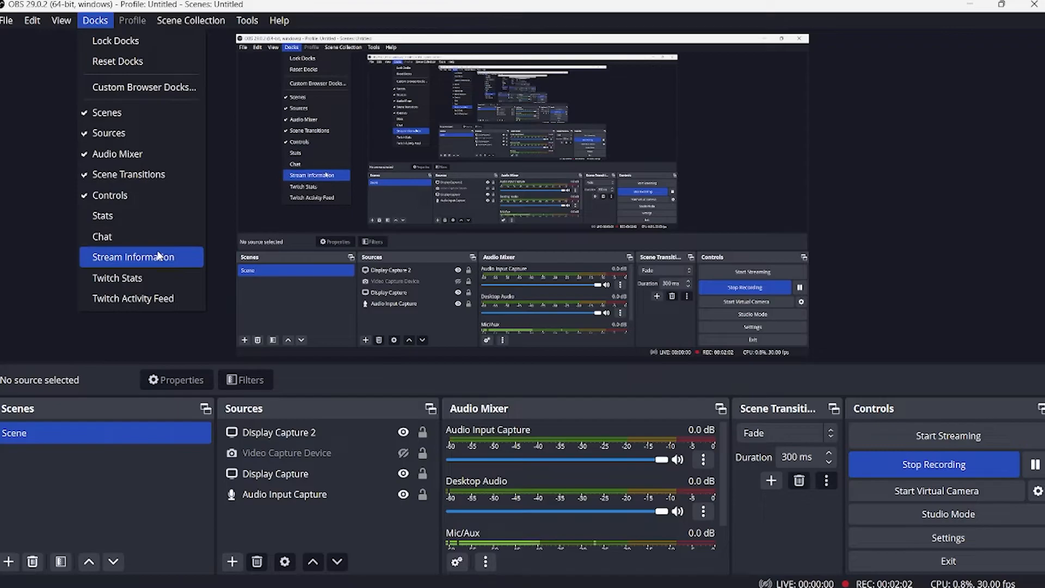
left_click(132, 257)
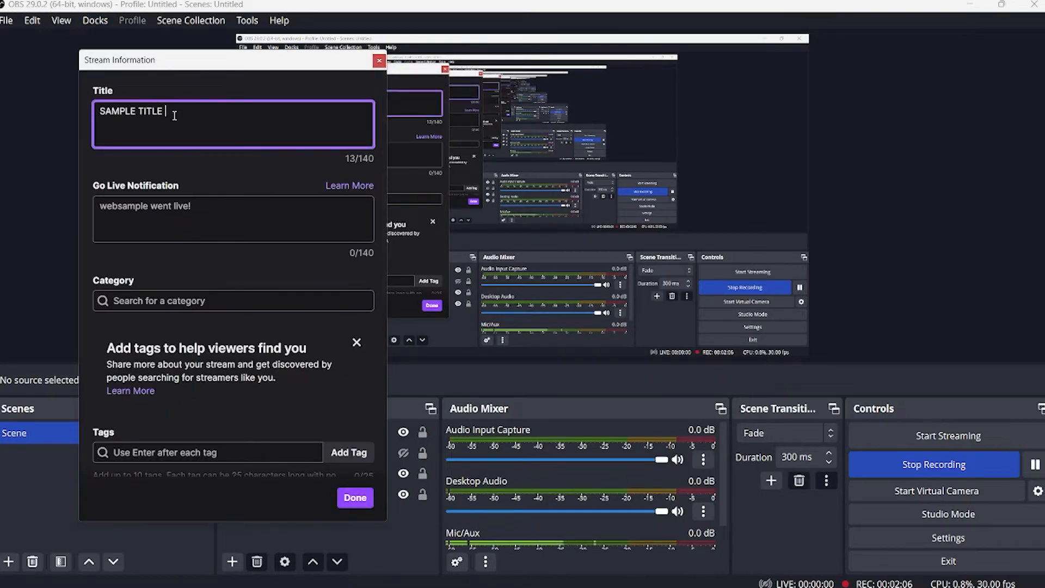
type("RENAMED")
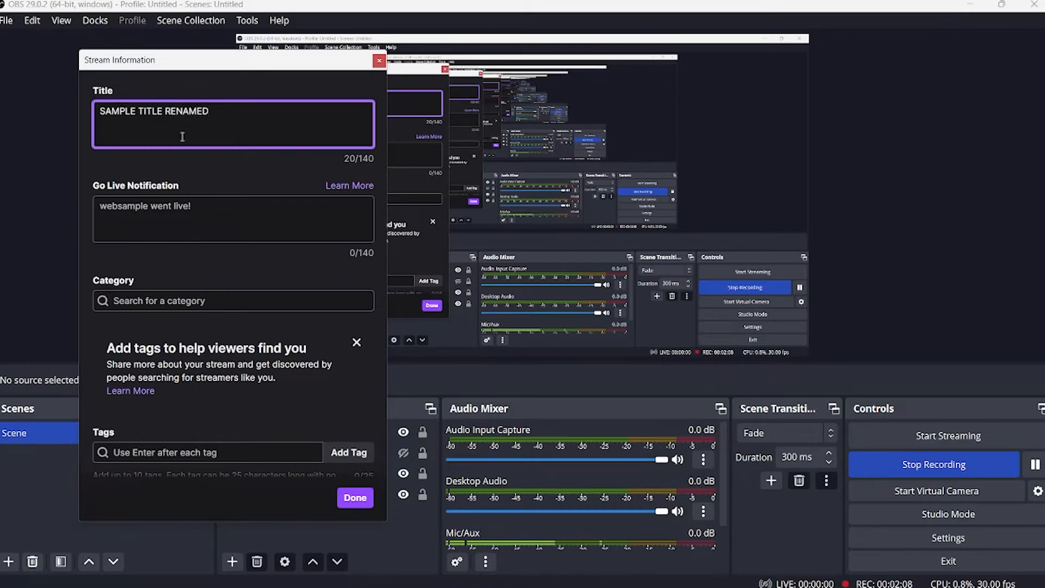
left_click(355, 497)
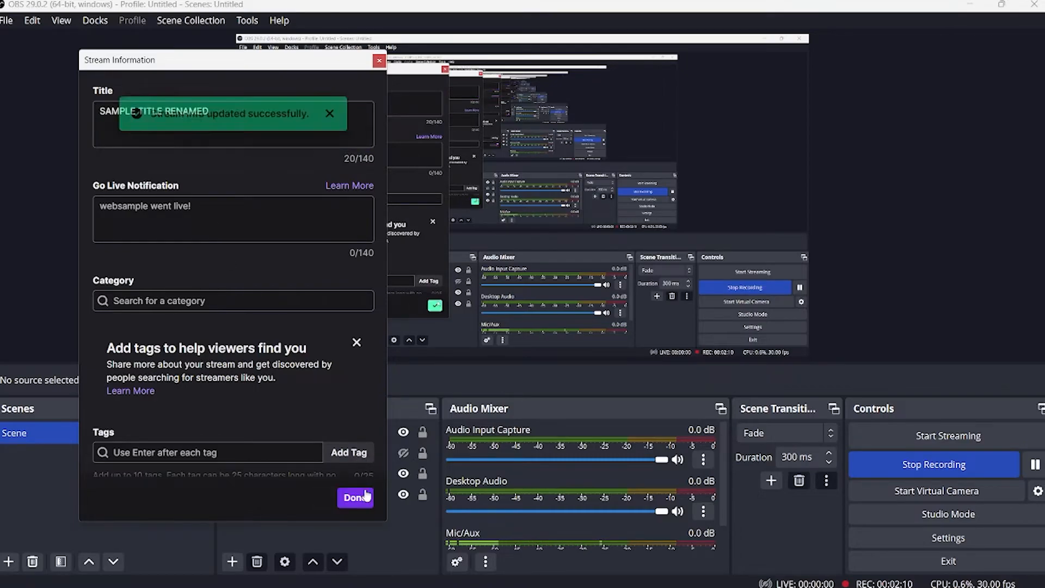